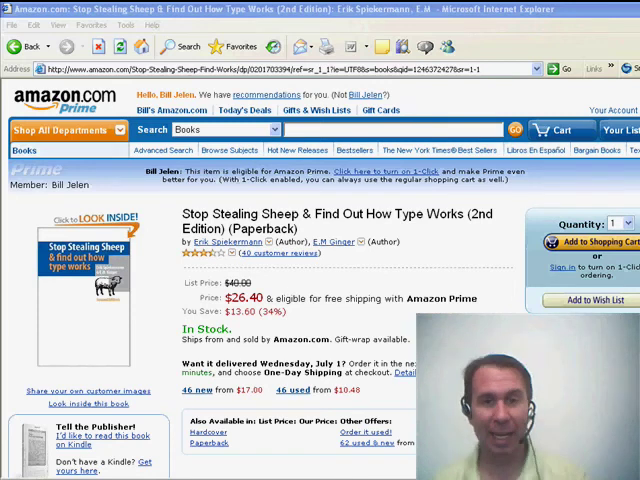
# - Scroll the Amazon 'Stop Stealing Sheep' page before moving to the Excel sales data
pyautogui.scroll(-3)
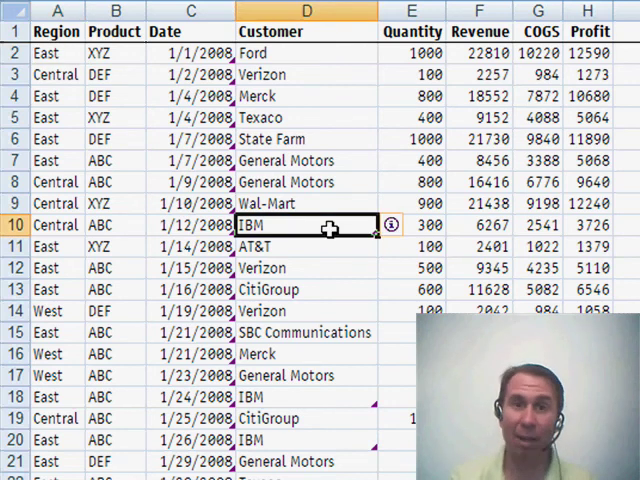
# - Scroll the sales data, then show the Size sheet comparing Arial Narrow, Calibri, Axel and others
pyautogui.scroll(-3)
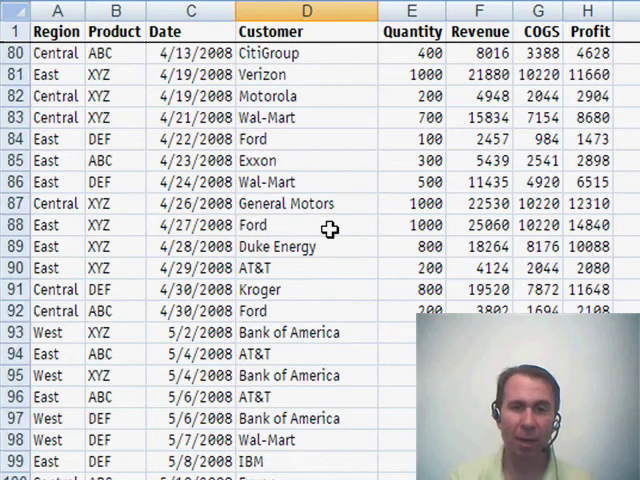
pyautogui.scroll(3)
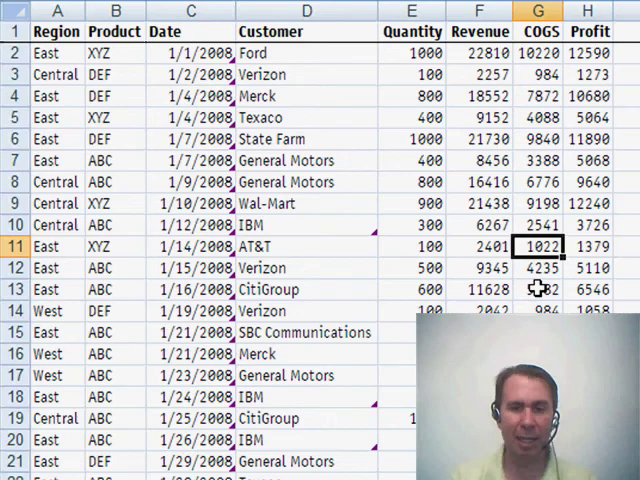
pyautogui.click(213, 475)
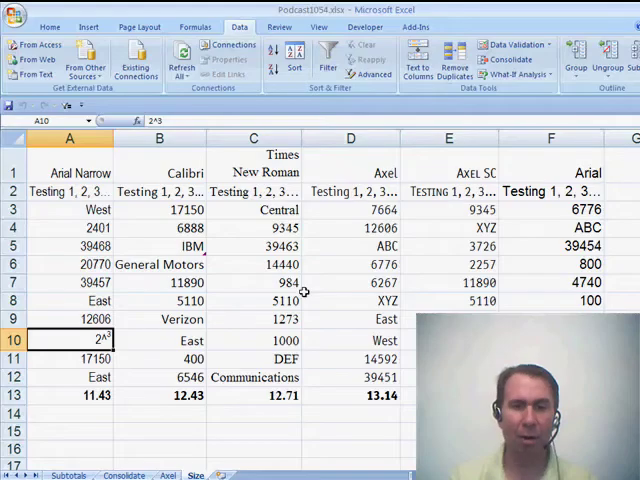
pyautogui.moveTo(155, 217)
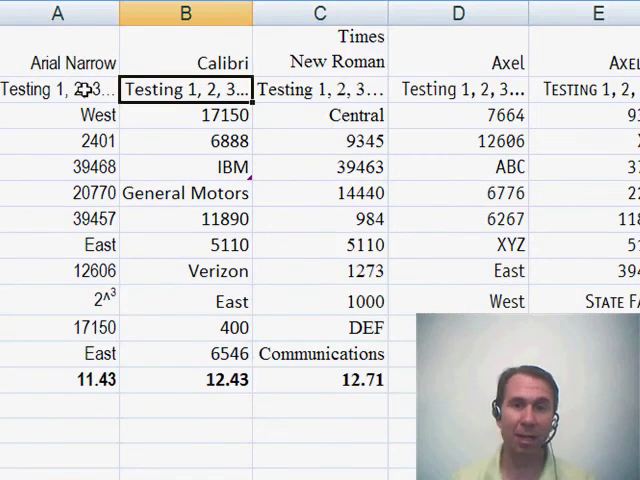
pyautogui.click(320, 89)
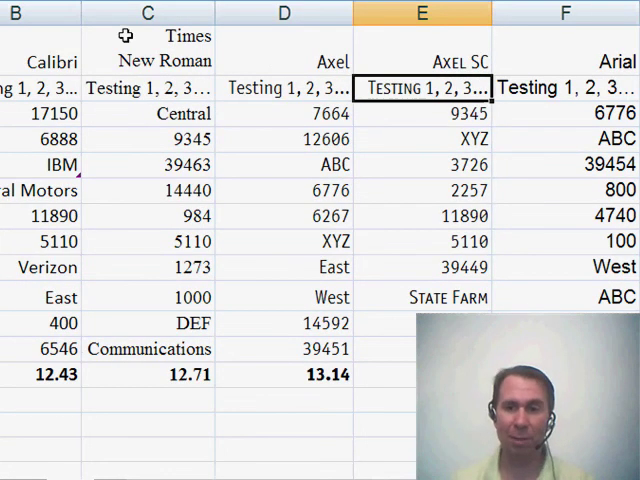
pyautogui.moveTo(252, 88)
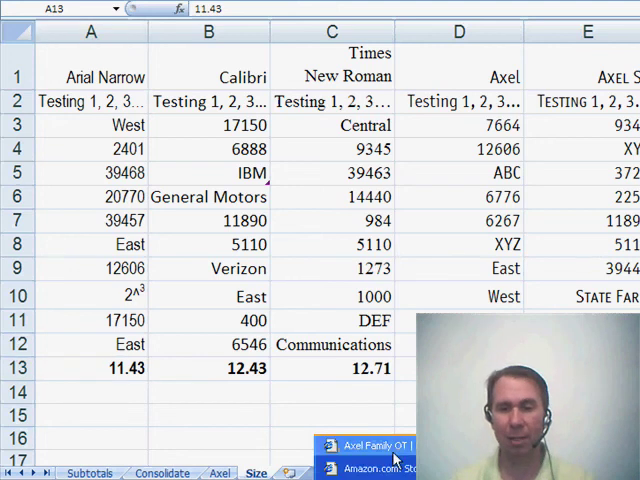
# - Browse FontShop's Axel Family OT listing (four fonts, $19.90)
pyautogui.click(370, 446)
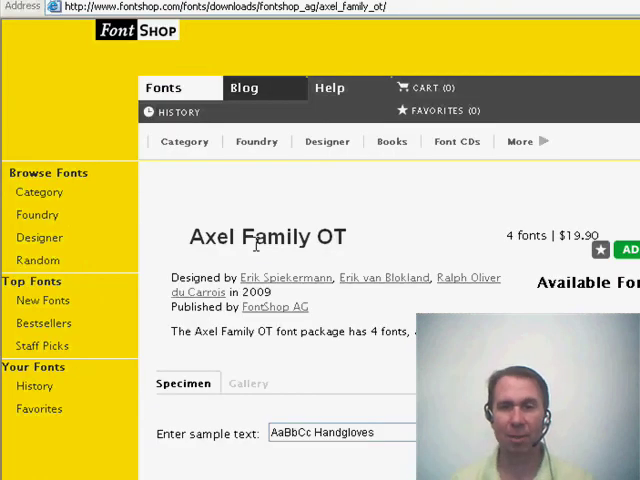
pyautogui.scroll(-3)
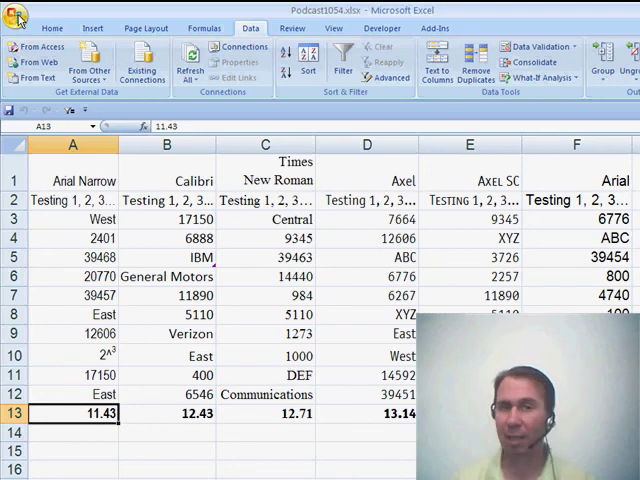
# - Set Axel as the new-workbook font in Excel Options and dismiss the restart notice
pyautogui.click(18, 18)
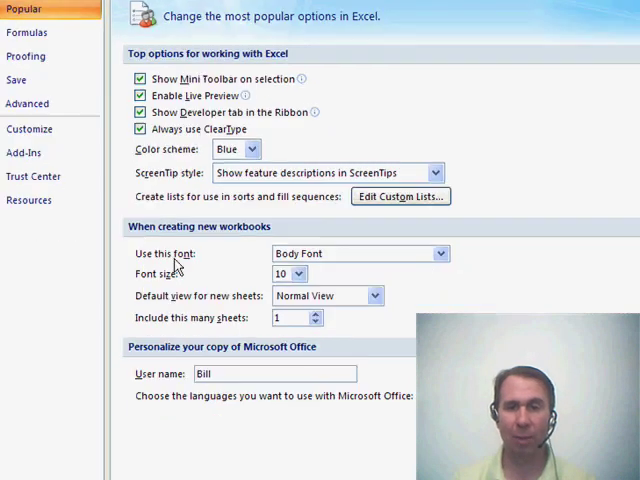
pyautogui.click(437, 253)
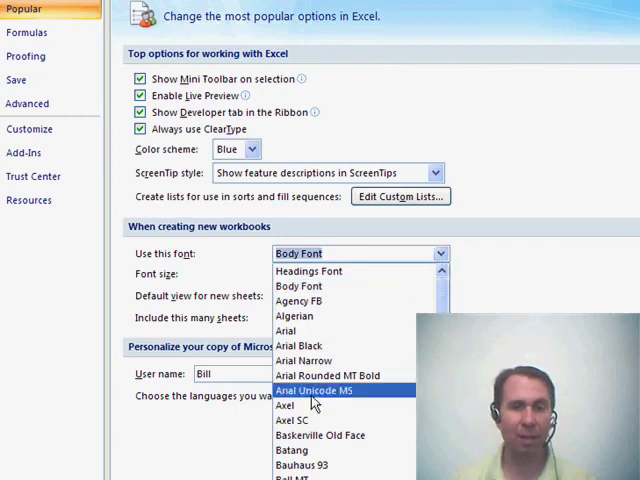
pyautogui.click(287, 405)
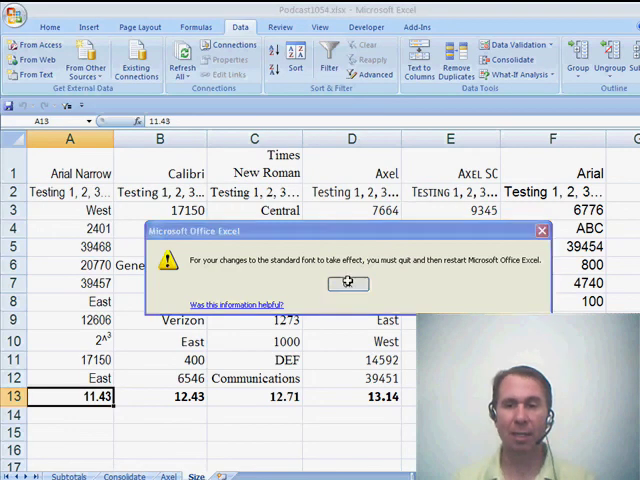
pyautogui.click(348, 283)
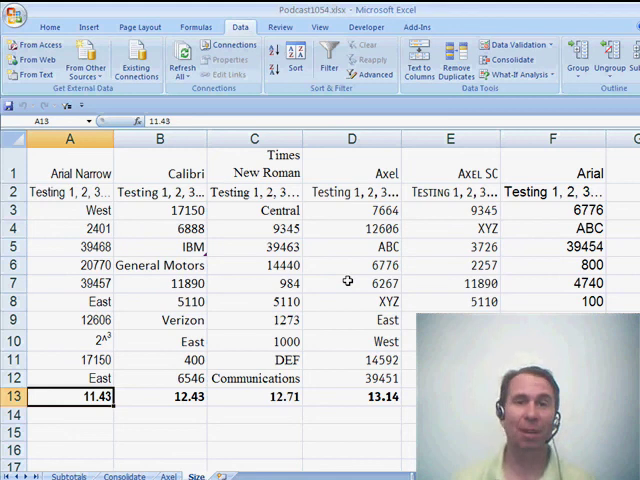